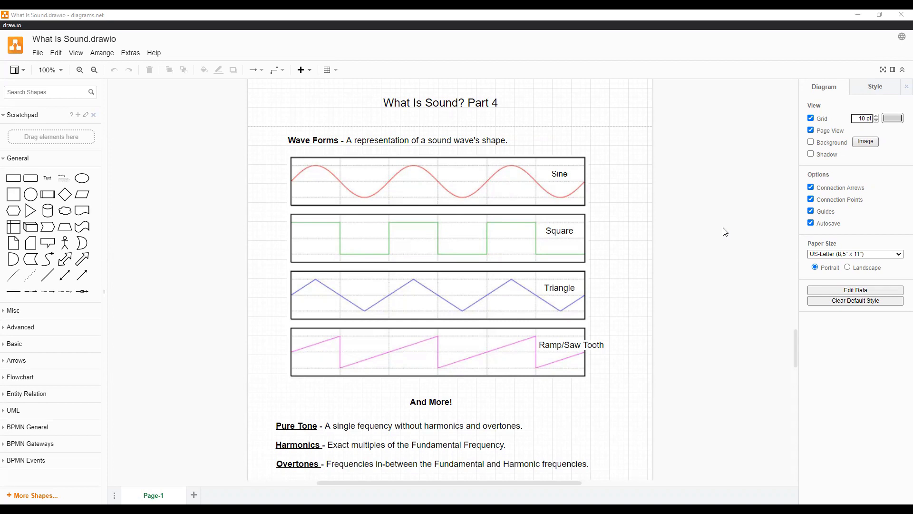
# - Select the four waveform panels, then bring the tone term definitions and ADSR envelope diagram into view
pyautogui.click(497, 238)
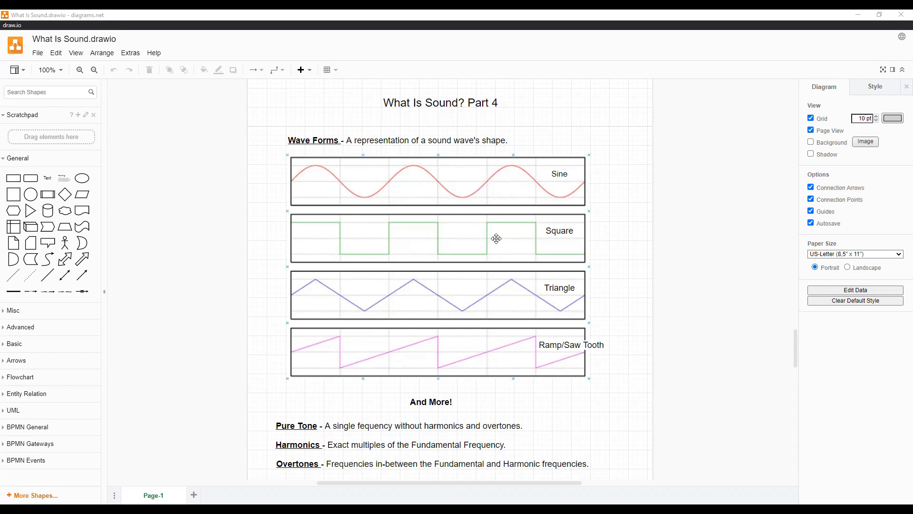
pyautogui.moveTo(446, 189)
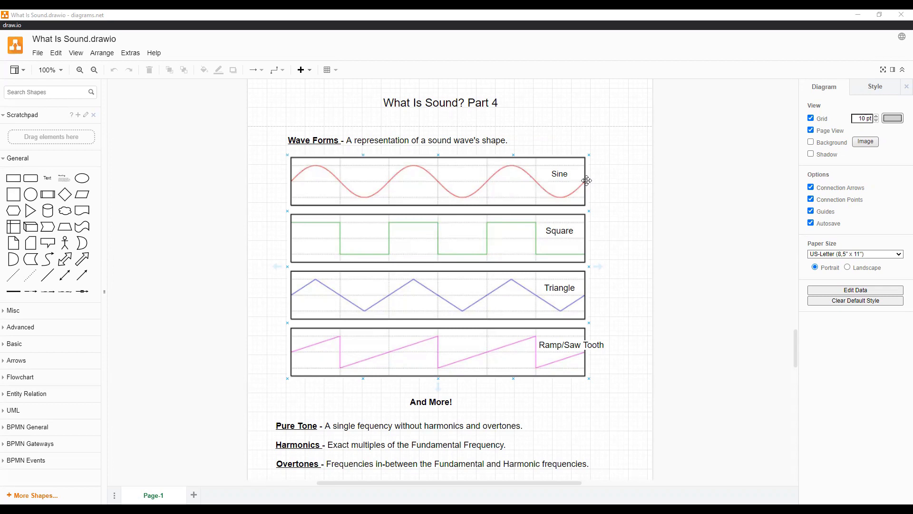
pyautogui.moveTo(448, 240)
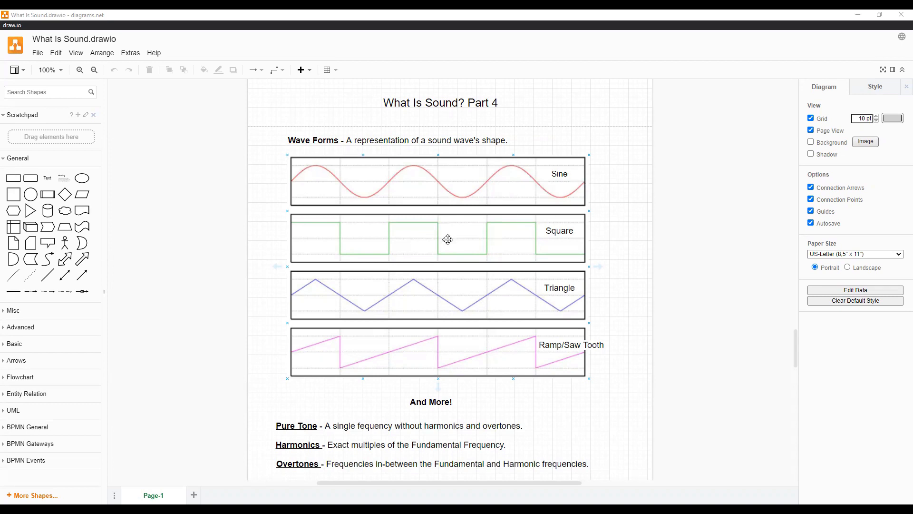
pyautogui.moveTo(388, 302)
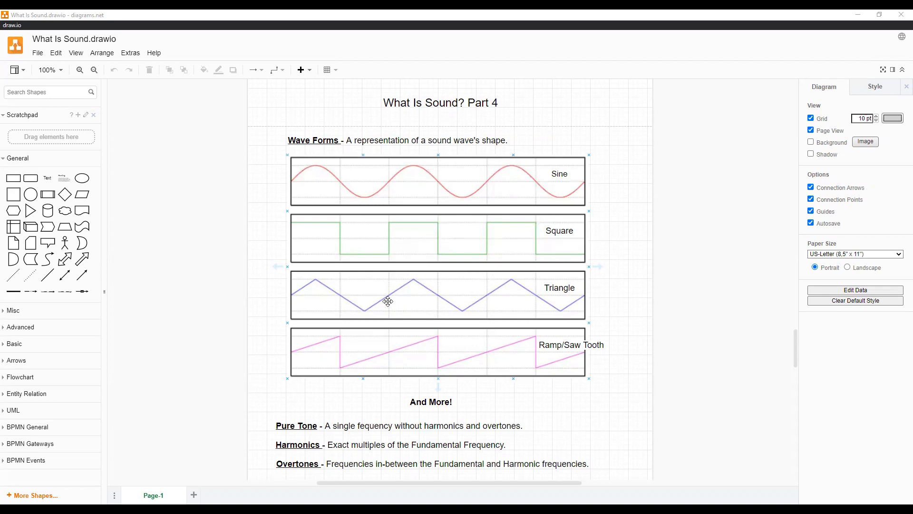
pyautogui.moveTo(478, 345)
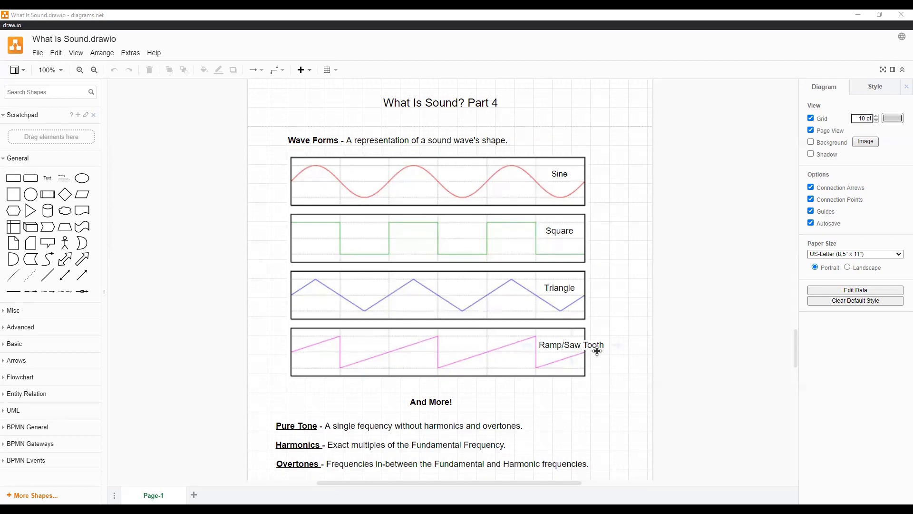
pyautogui.scroll(-3)
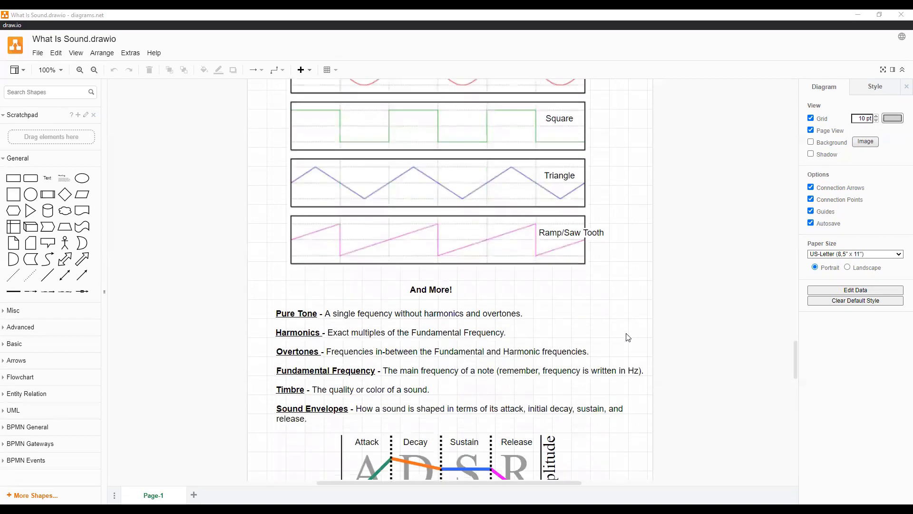
pyautogui.scroll(-3)
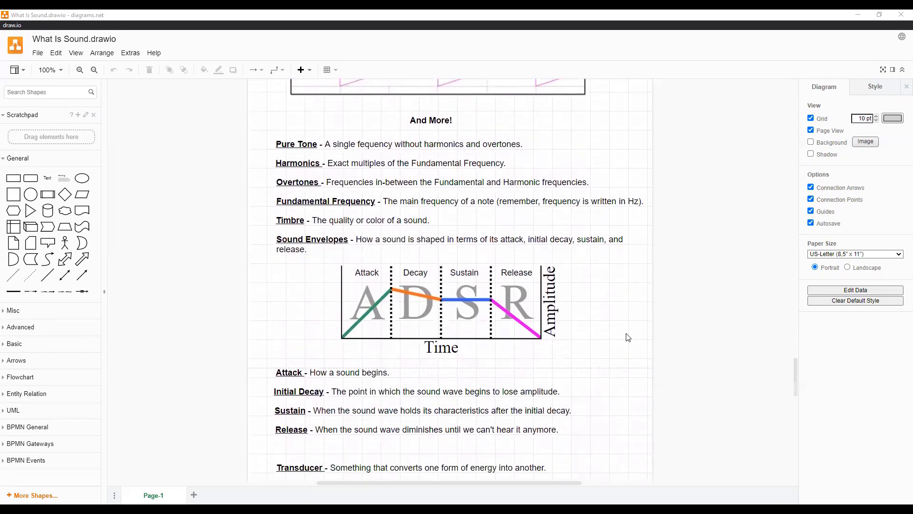
pyautogui.moveTo(712, 185)
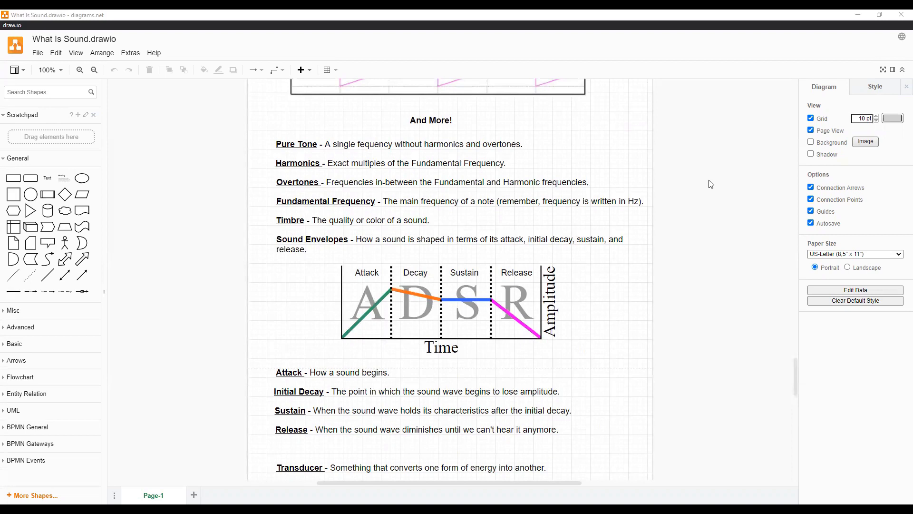
pyautogui.moveTo(709, 224)
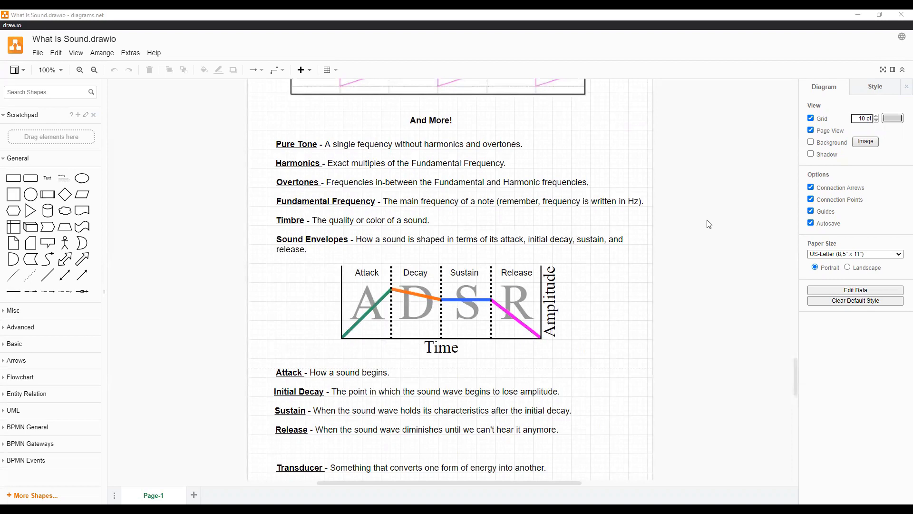
pyautogui.scroll(-3)
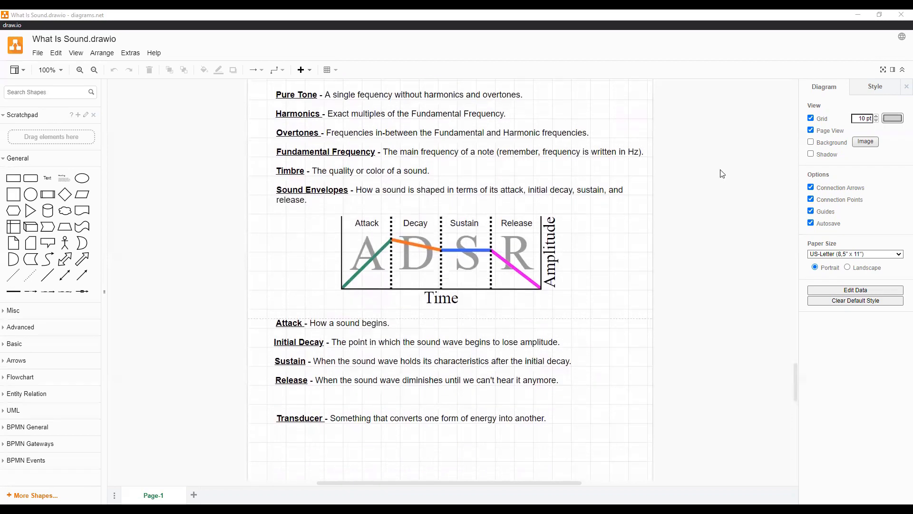
pyautogui.scroll(-3)
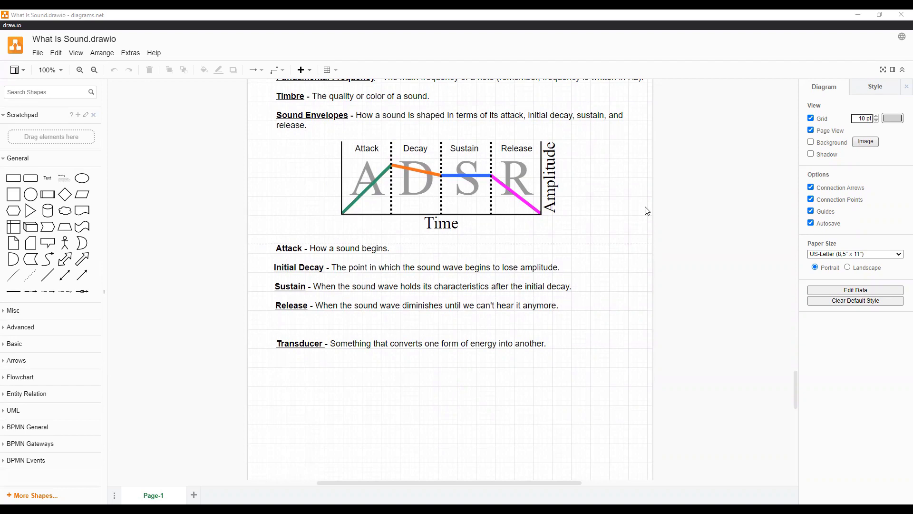
pyautogui.moveTo(332, 223)
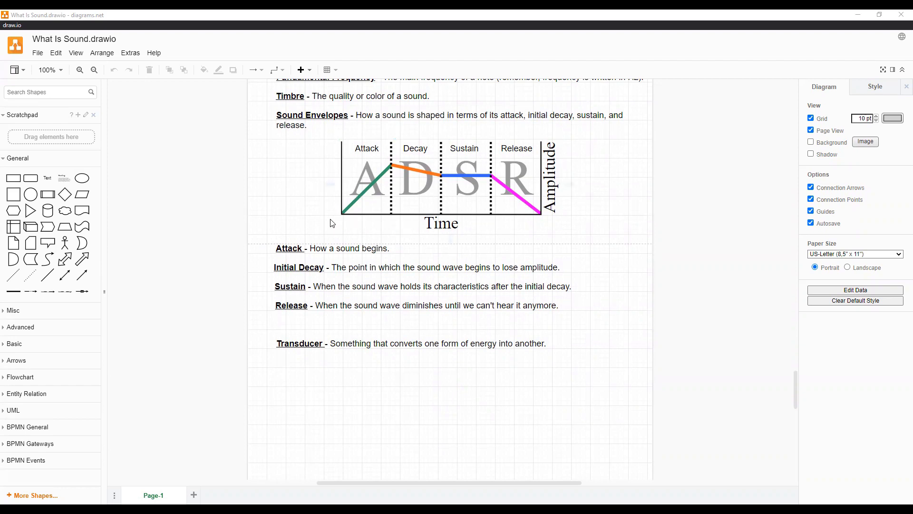
pyautogui.click(378, 173)
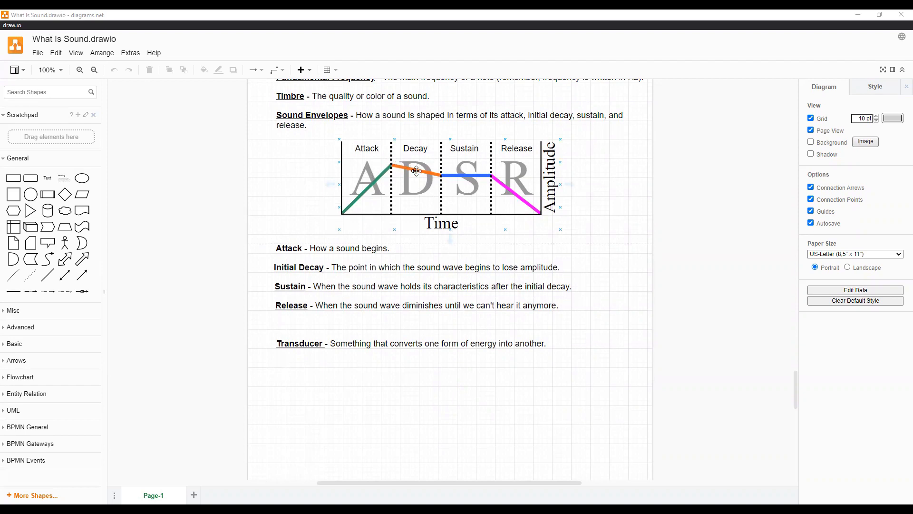
pyautogui.moveTo(435, 175)
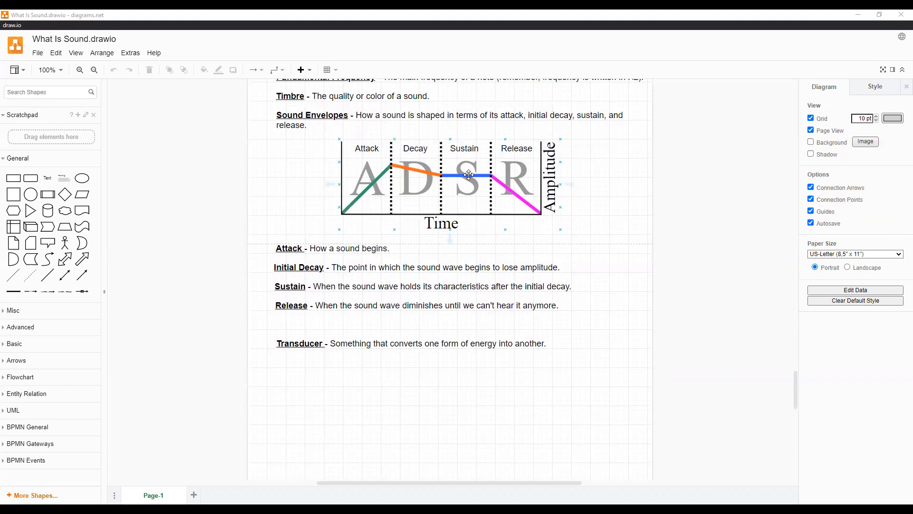
pyautogui.moveTo(484, 174)
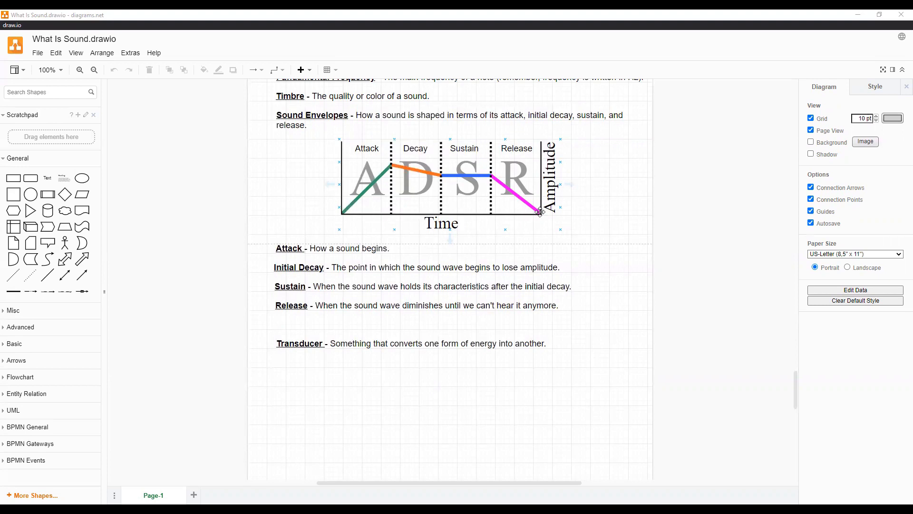
pyautogui.click(679, 184)
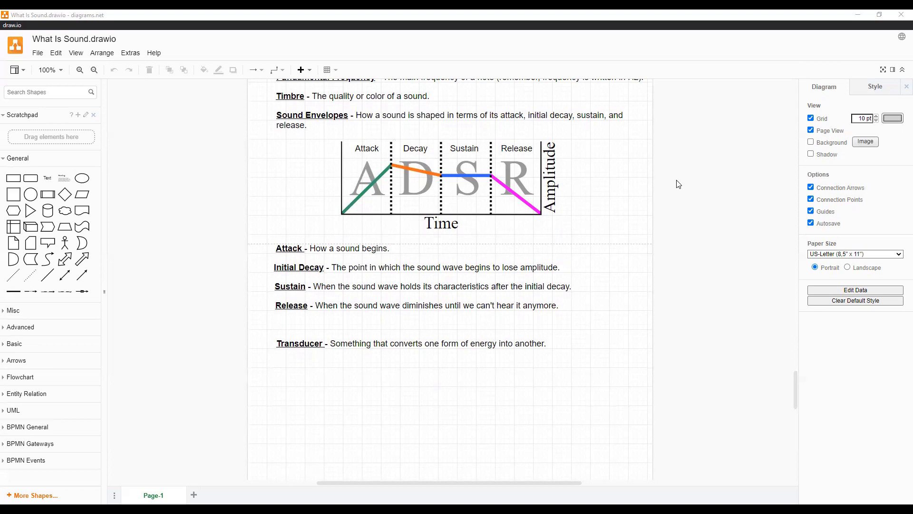
pyautogui.scroll(-3)
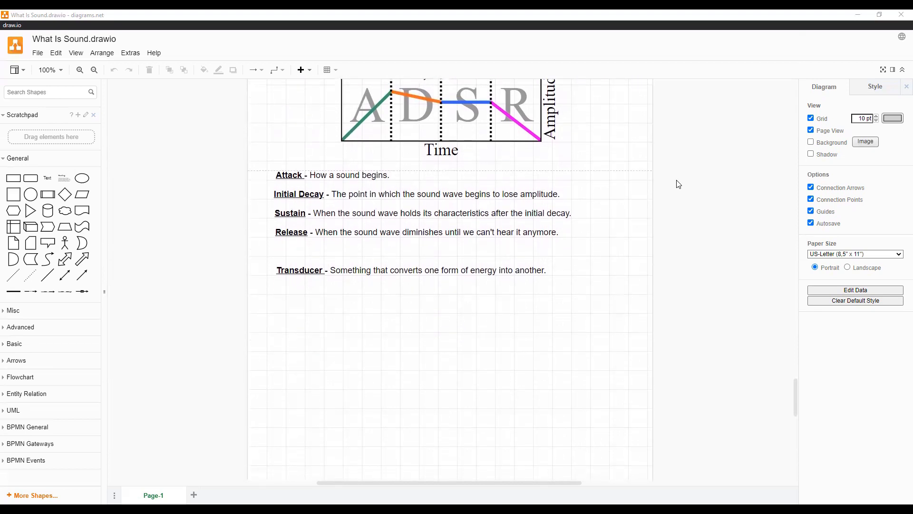